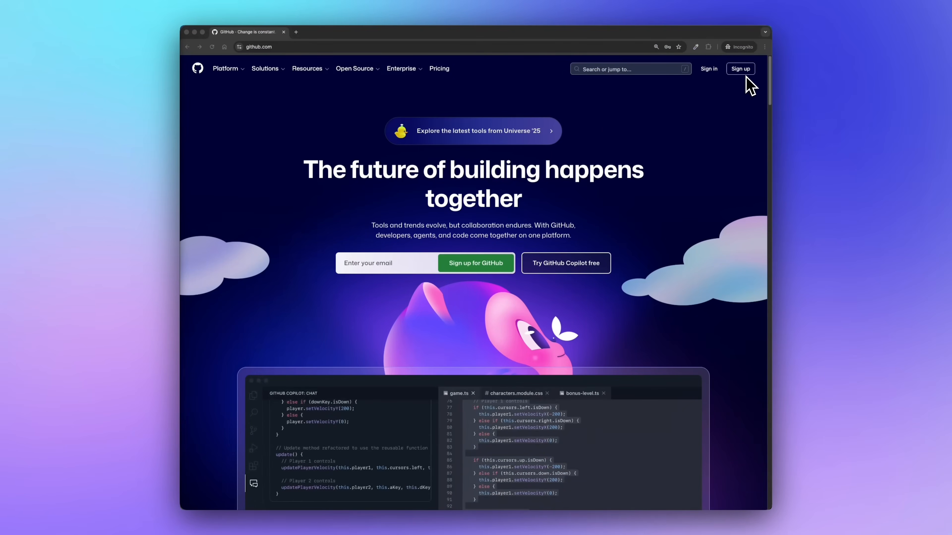
Begin GitHub sign-up with the Google account
click(741, 68)
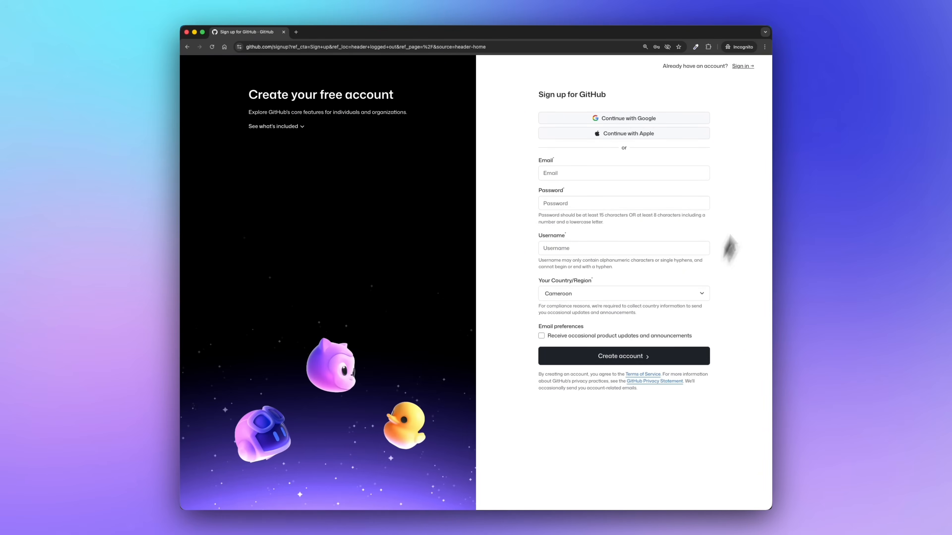
click(624, 118)
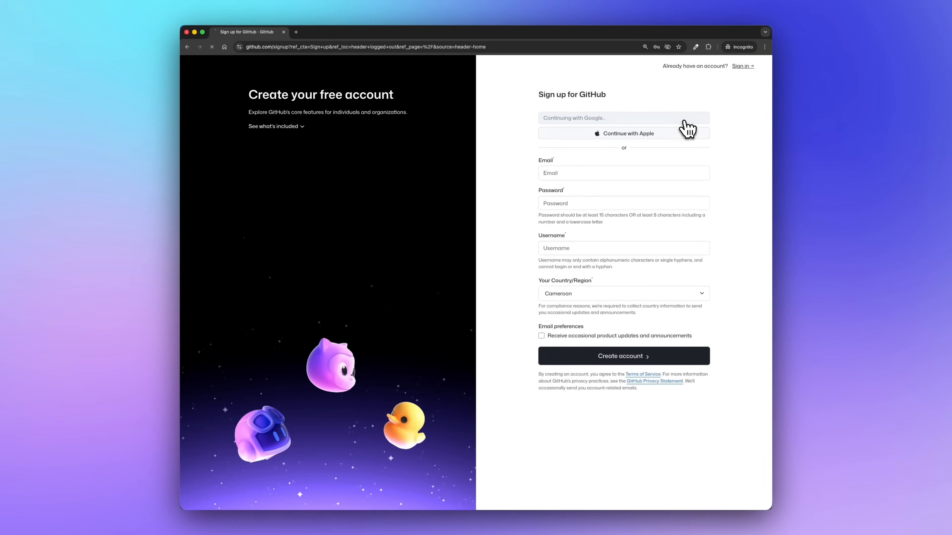
click(622, 118)
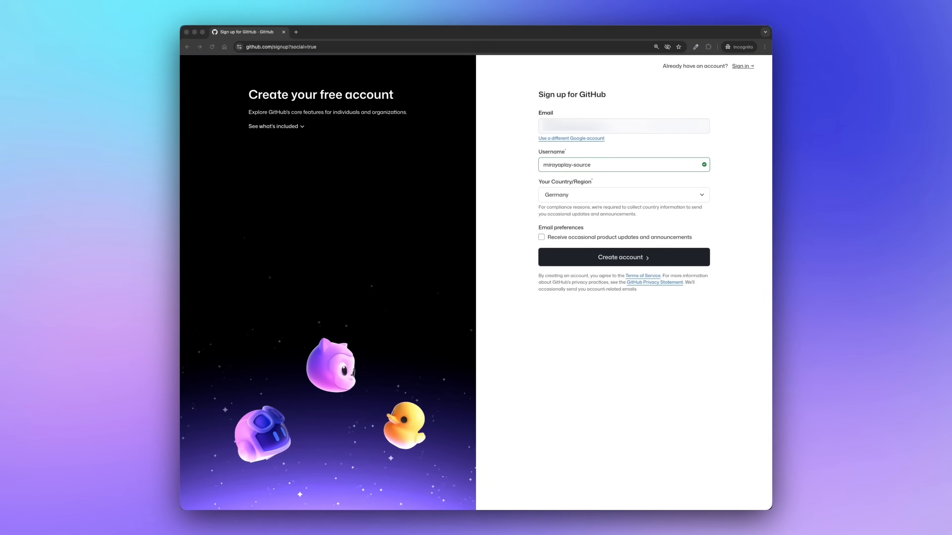
Create the account with username 'mirayatech12', opted into product update emails
double_click(567, 164)
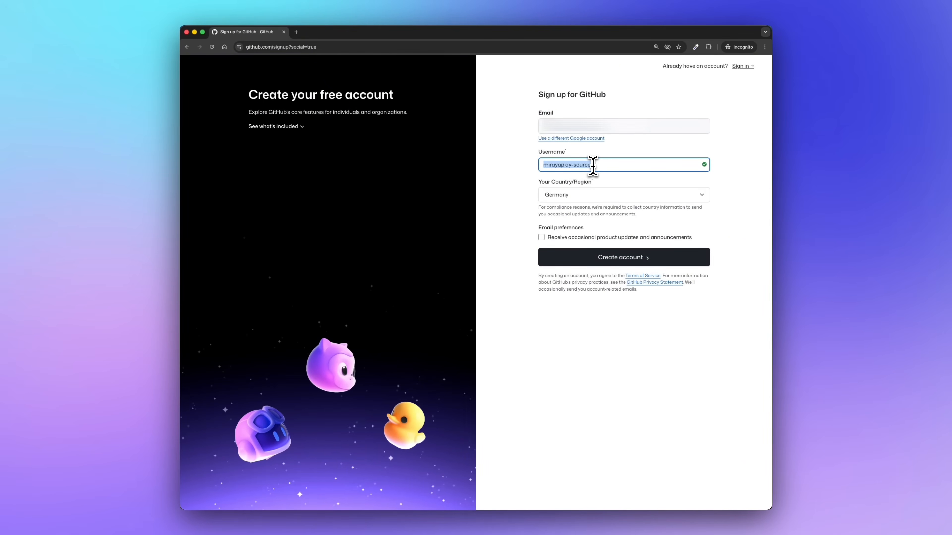
text(mirayatech12)
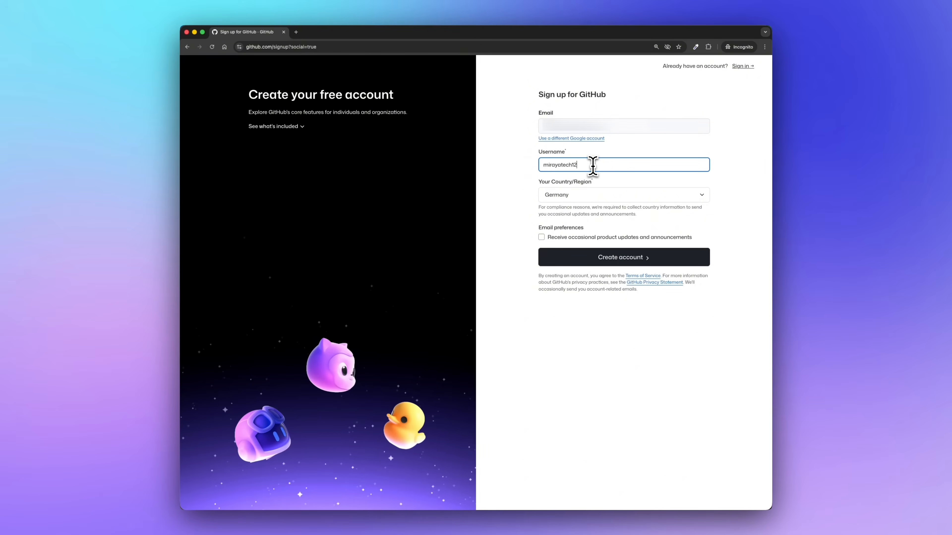
click(541, 237)
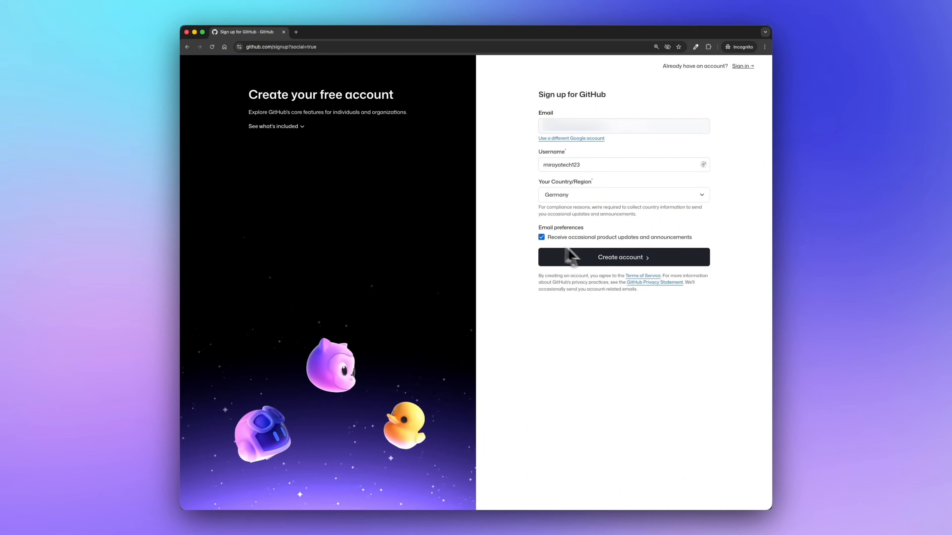
click(622, 257)
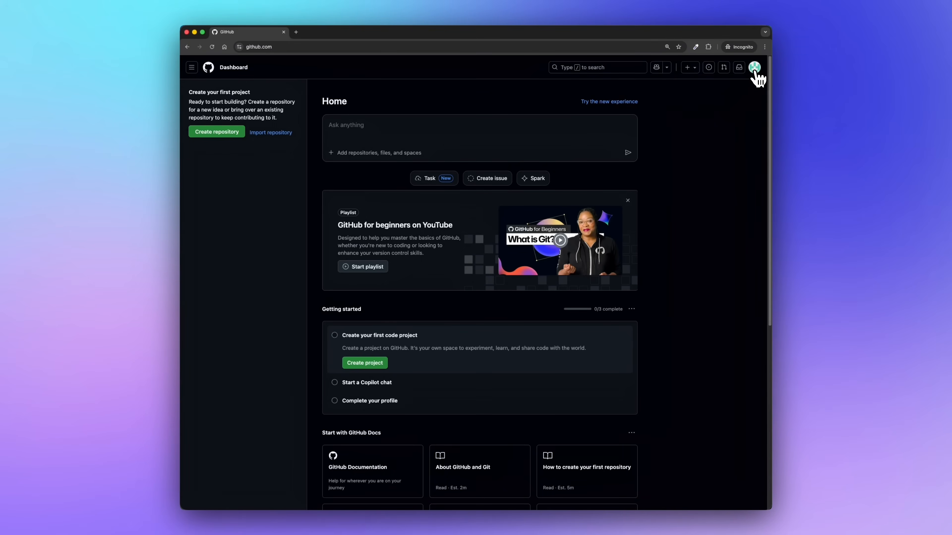
Go to the new account's profile page from the avatar menu
click(755, 67)
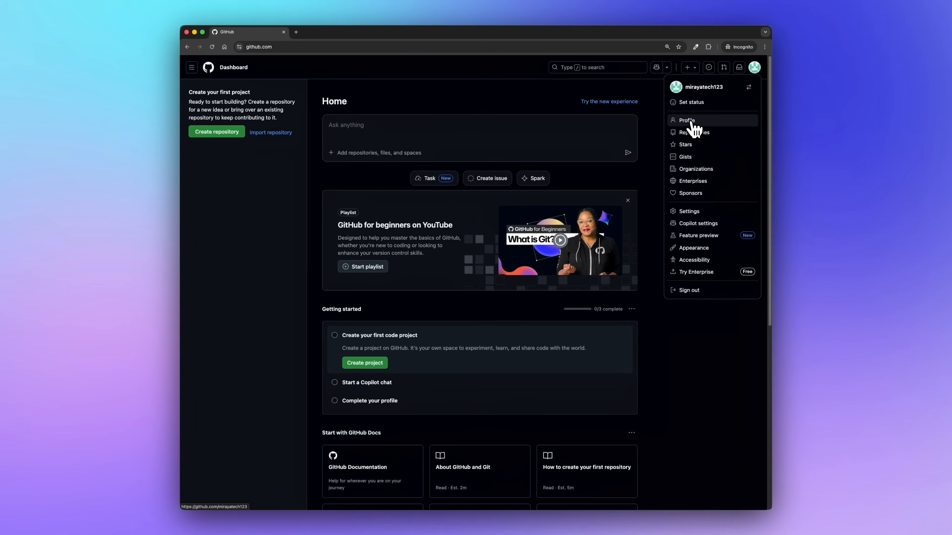
click(688, 120)
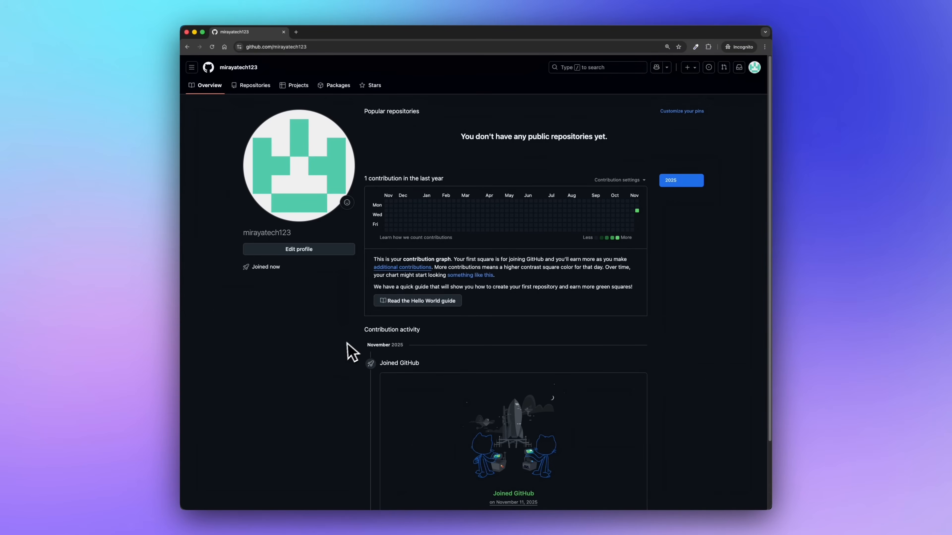
mouse_move(344, 348)
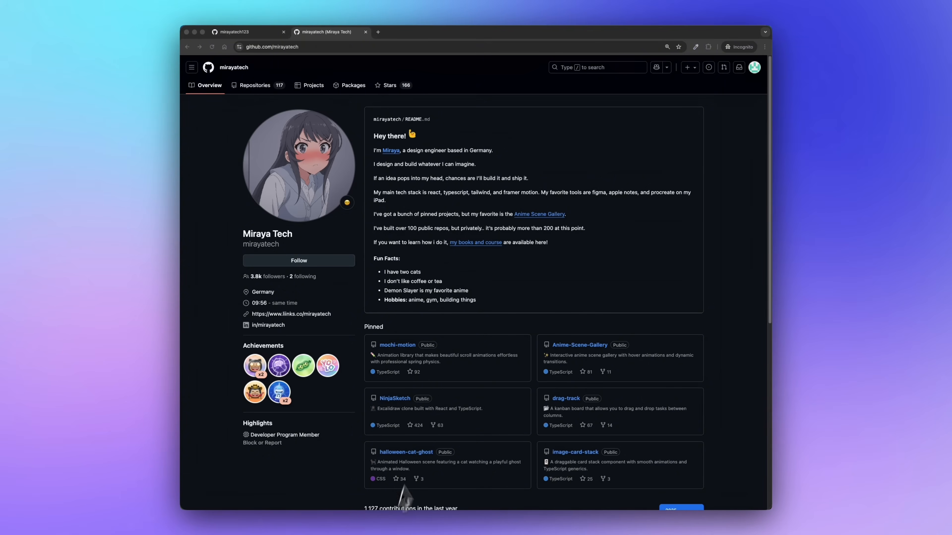
mouse_move(693, 223)
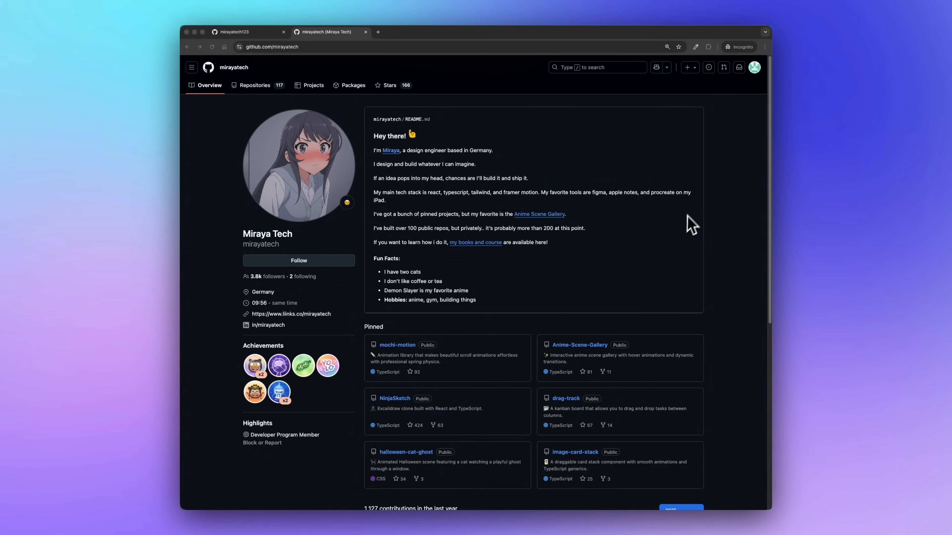
mouse_move(194, 243)
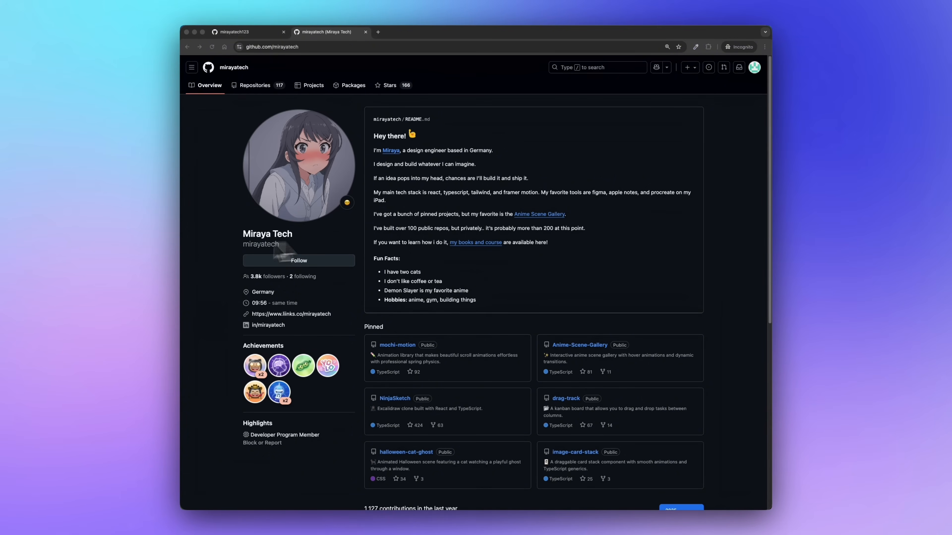
mouse_move(357, 371)
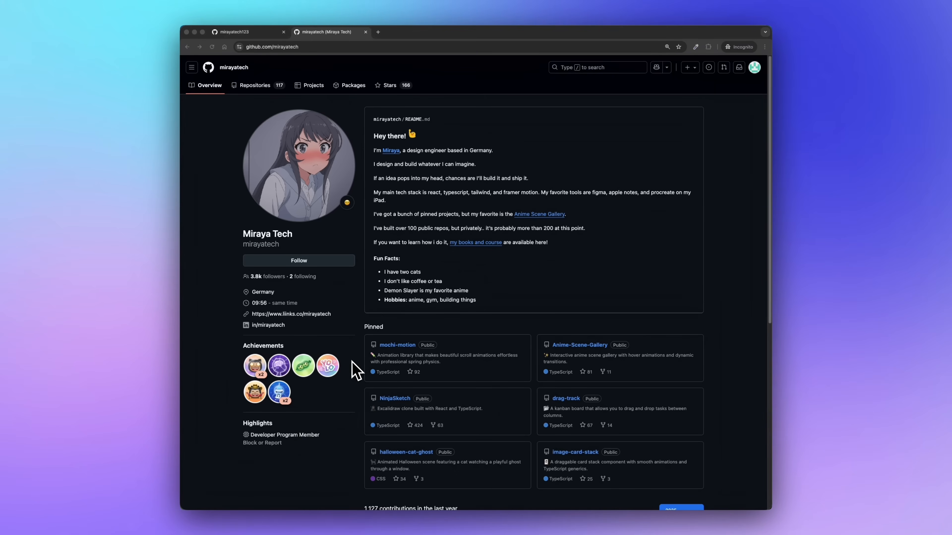
Edit the profile with name Miraya, location Germany and Berlin local time displayed
click(243, 32)
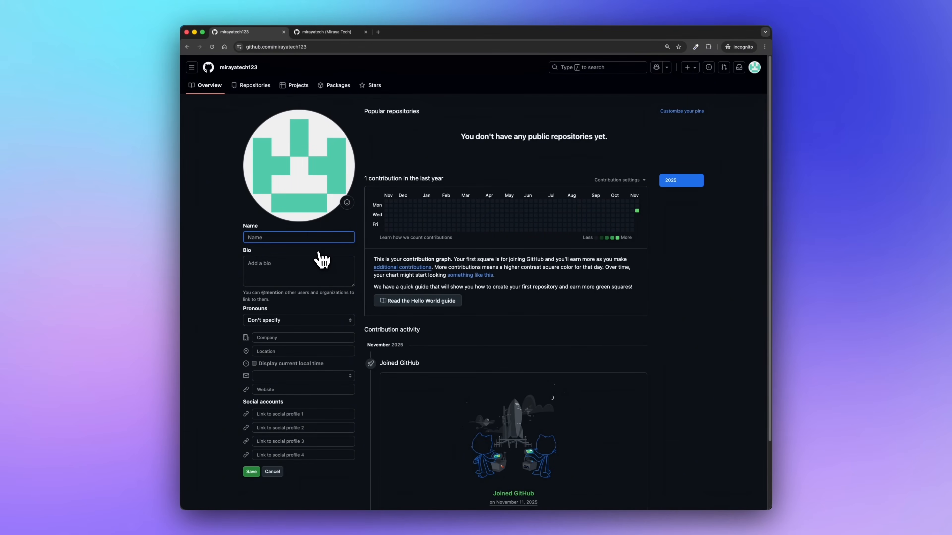
text(Miraya Tech 123)
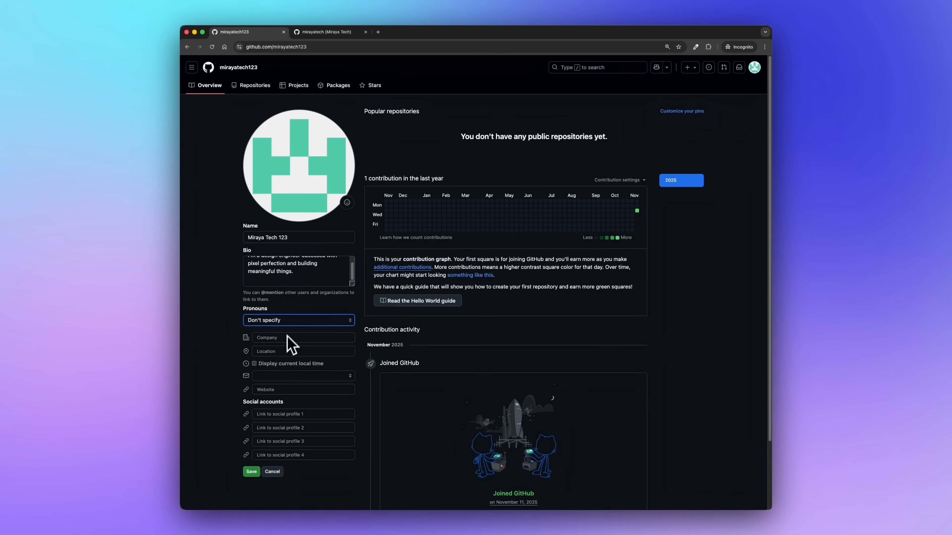
click(303, 351)
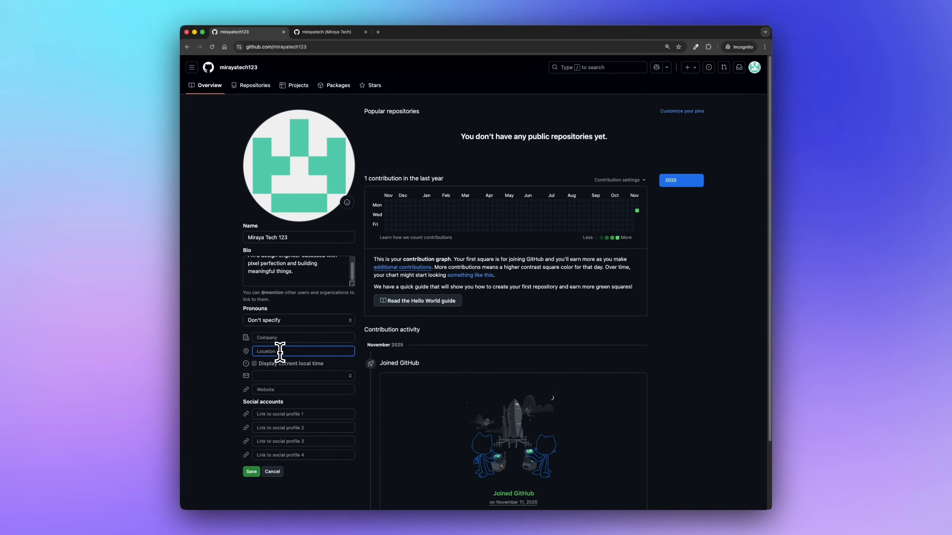
text(Germany)
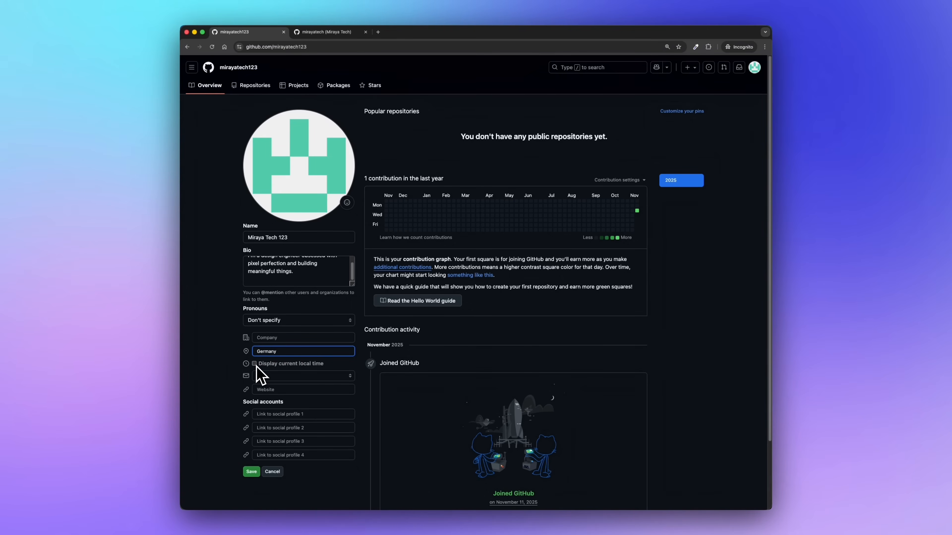
click(253, 363)
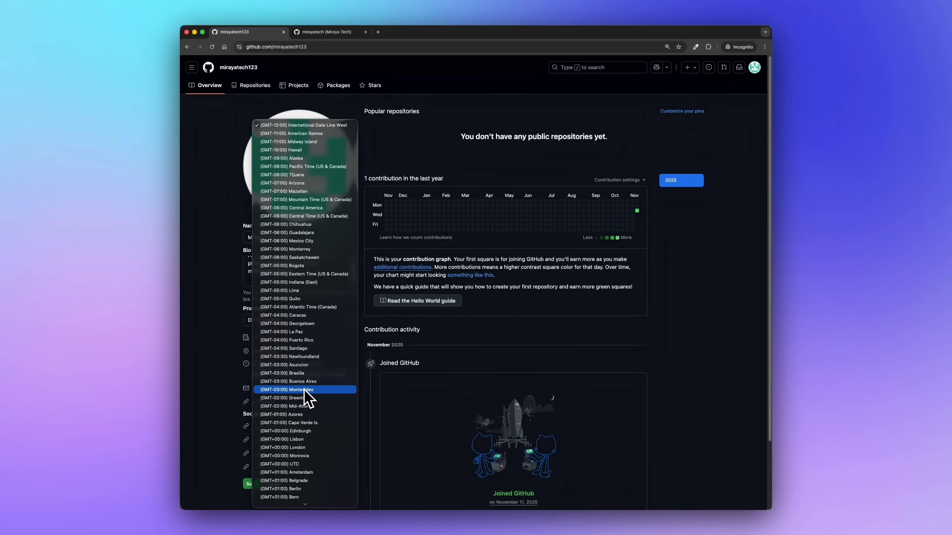
click(280, 488)
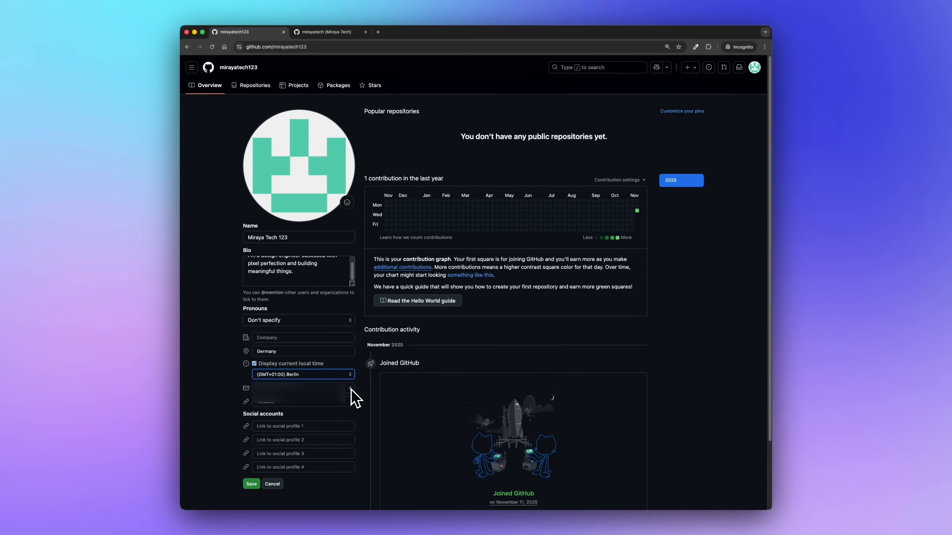
click(301, 388)
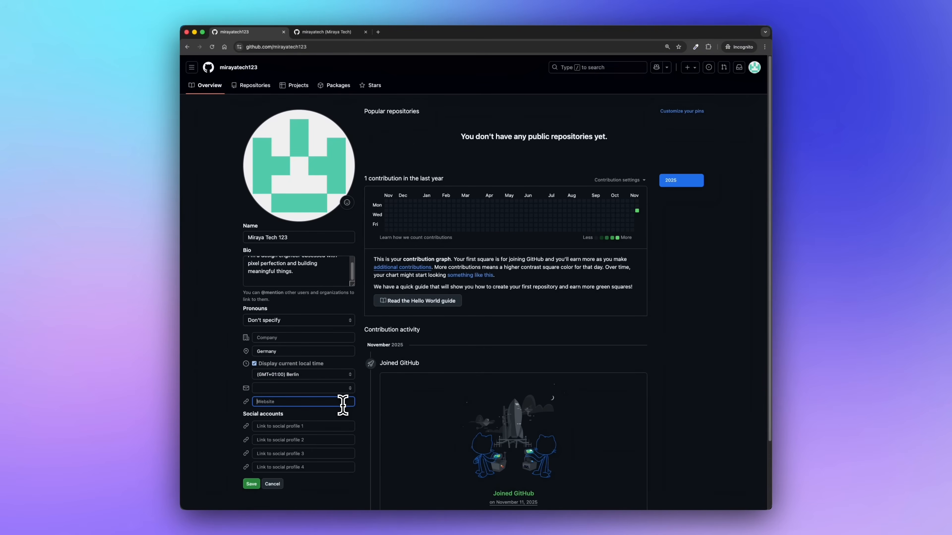
text(https://www.youtube.com/@mirayatech)
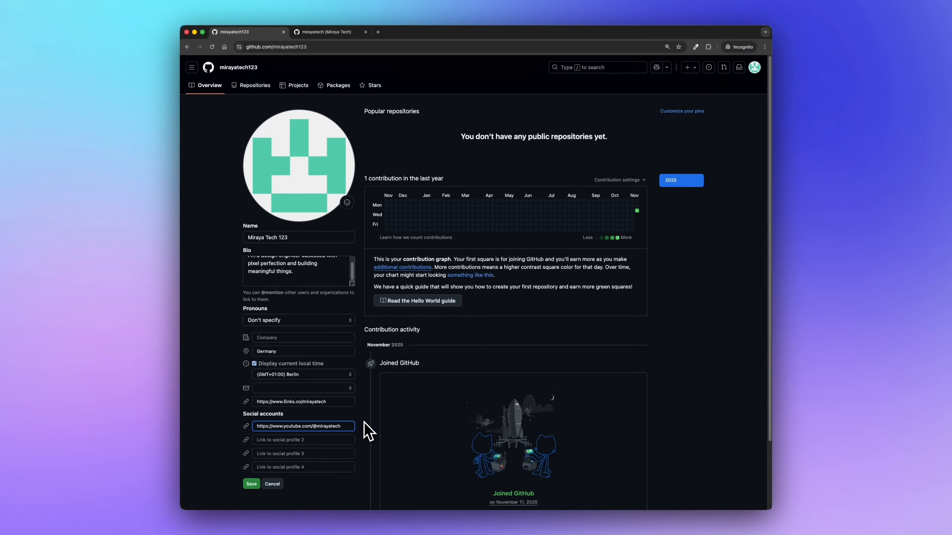
text(https://www.instagram.com/mirayatech/)
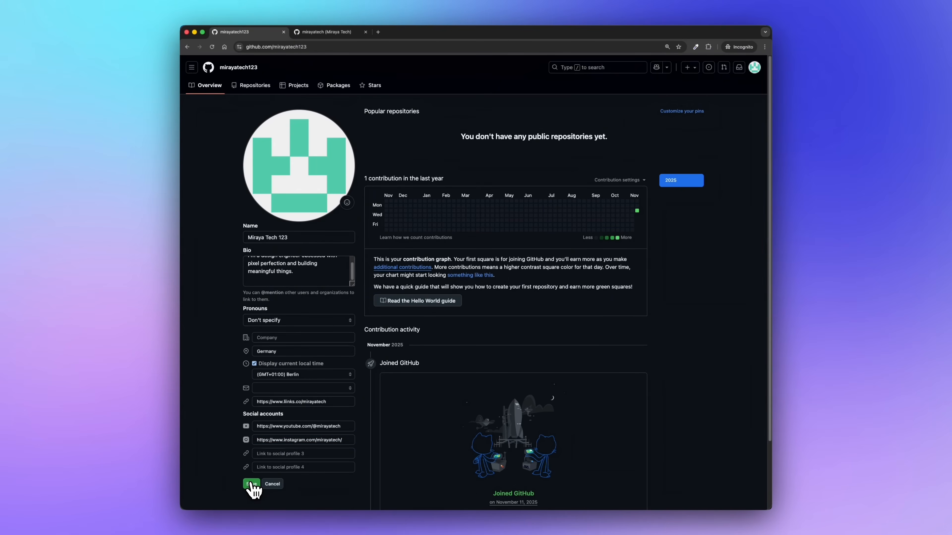
click(251, 484)
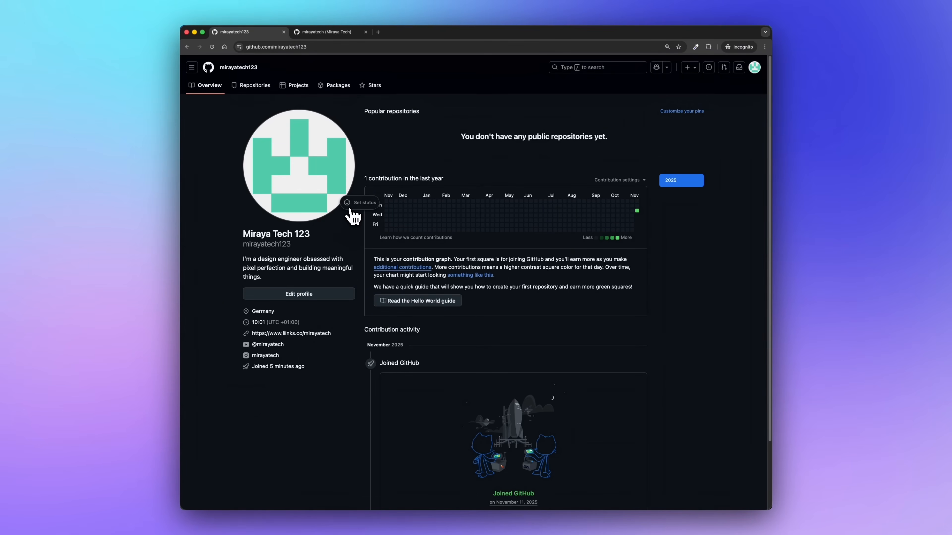
Set the profile status to the Focusing suggestion with its emoji
click(361, 202)
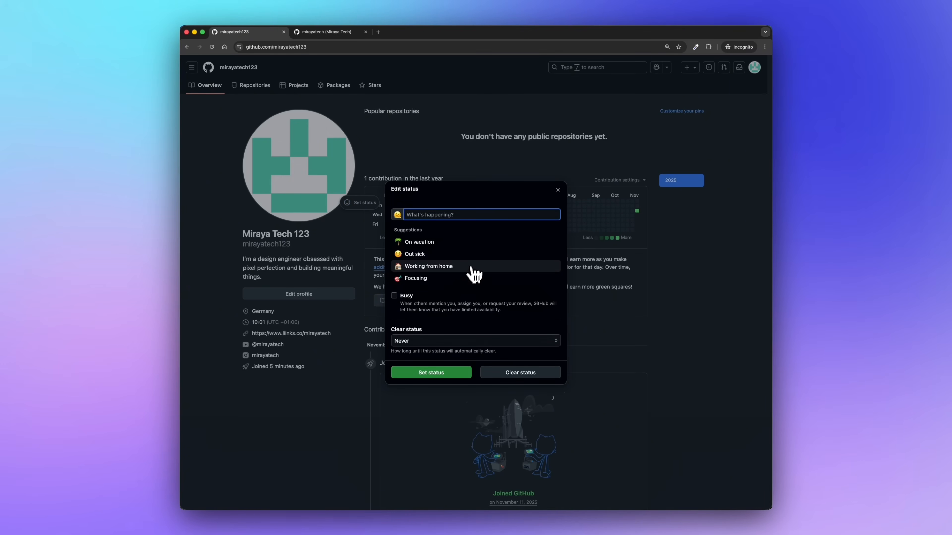
click(416, 278)
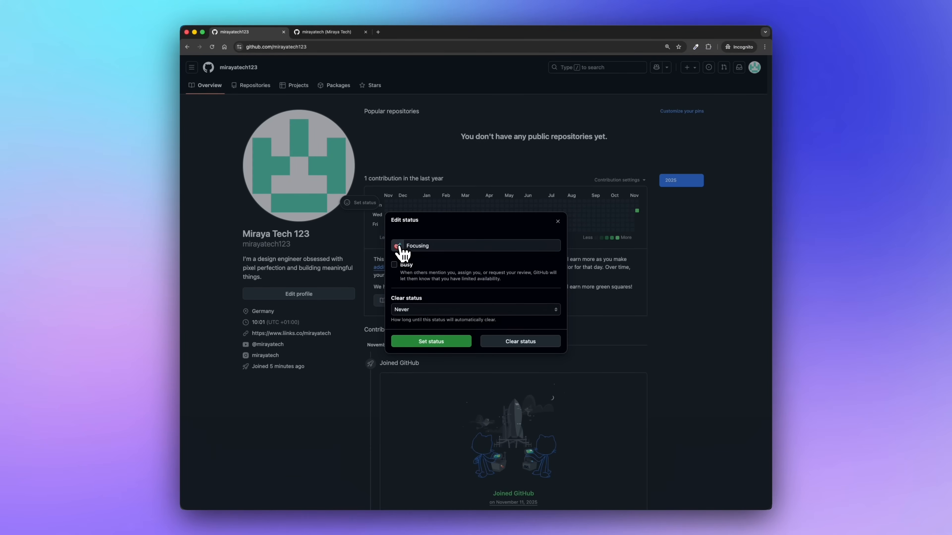
click(431, 341)
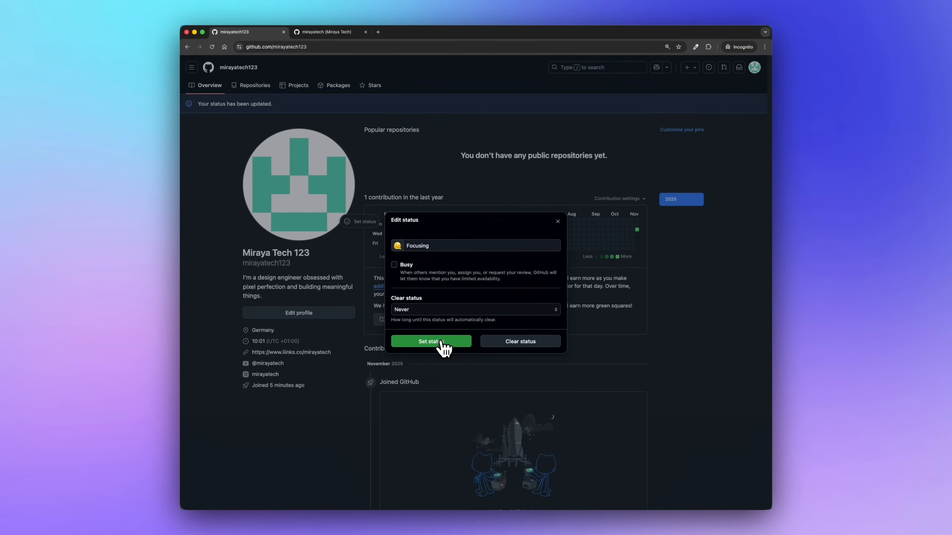
click(431, 341)
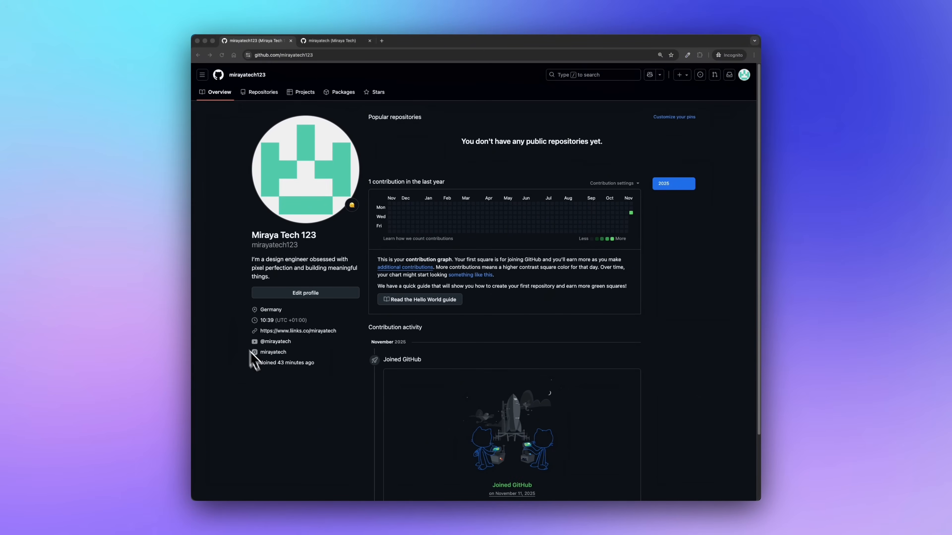
mouse_move(302, 233)
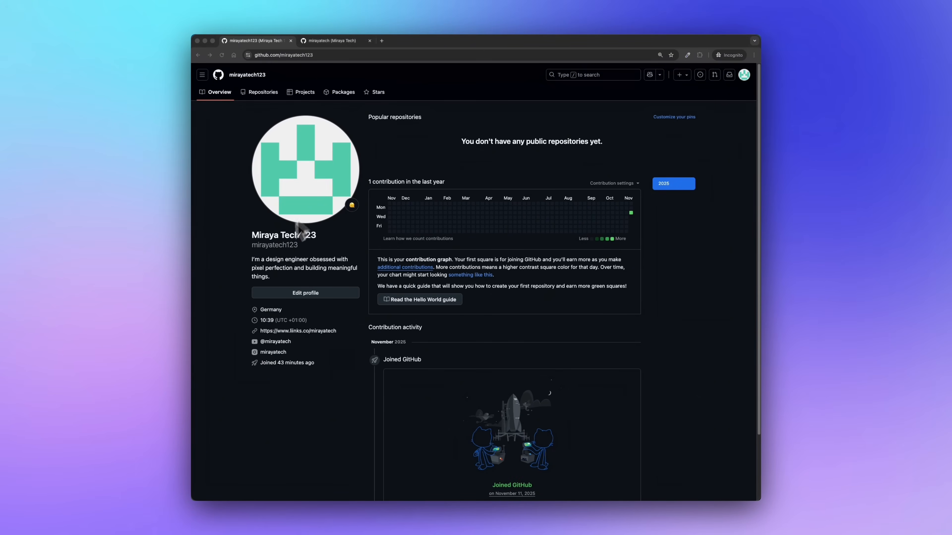
mouse_move(352, 206)
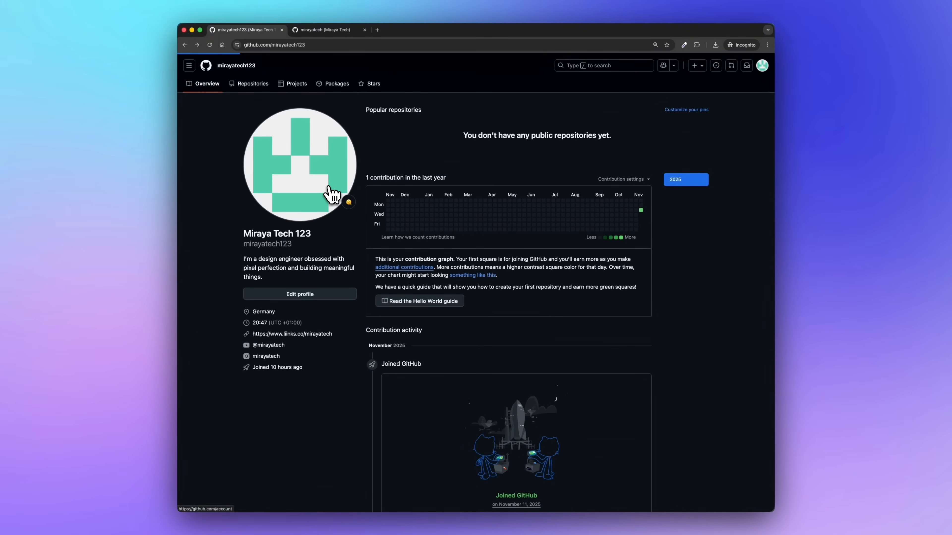
Upload the anime portrait in Public profile settings and set it as the new avatar
click(300, 294)
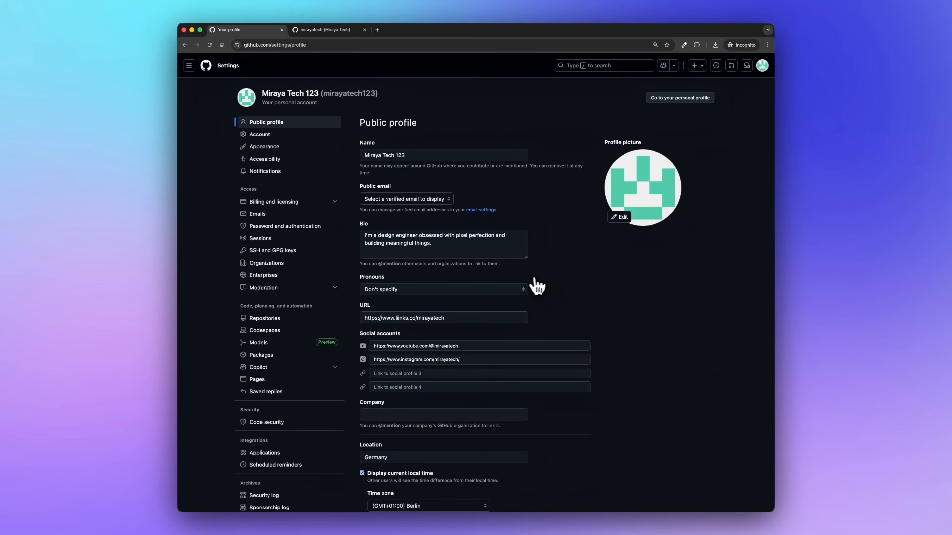
mouse_move(632, 209)
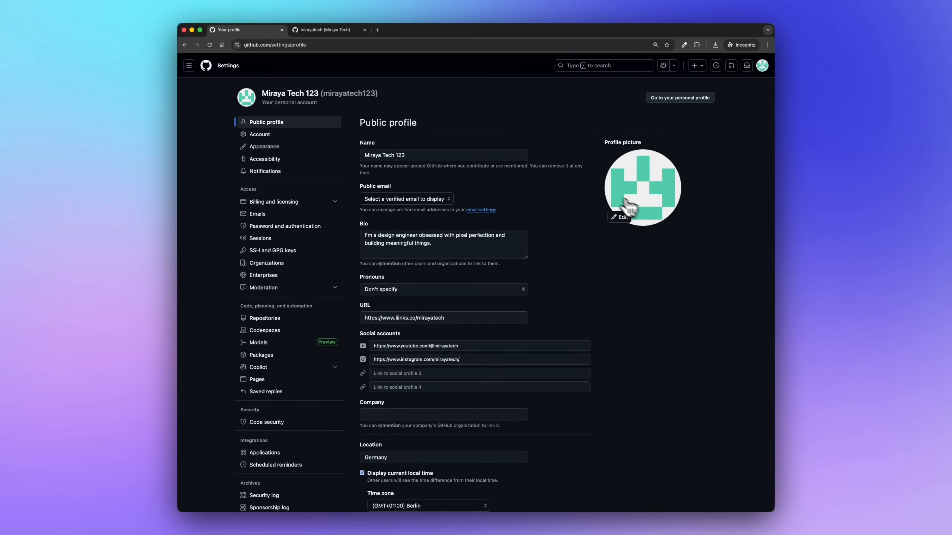
click(620, 217)
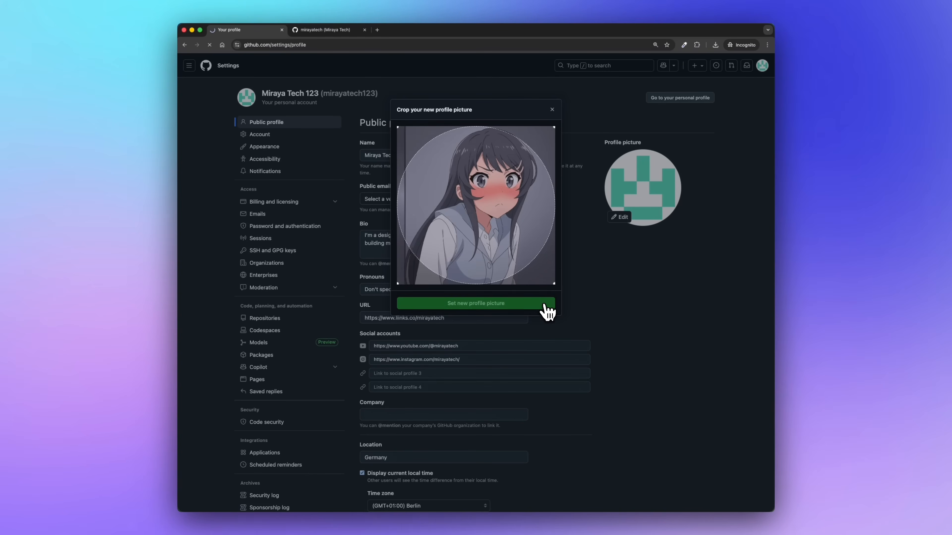
click(476, 303)
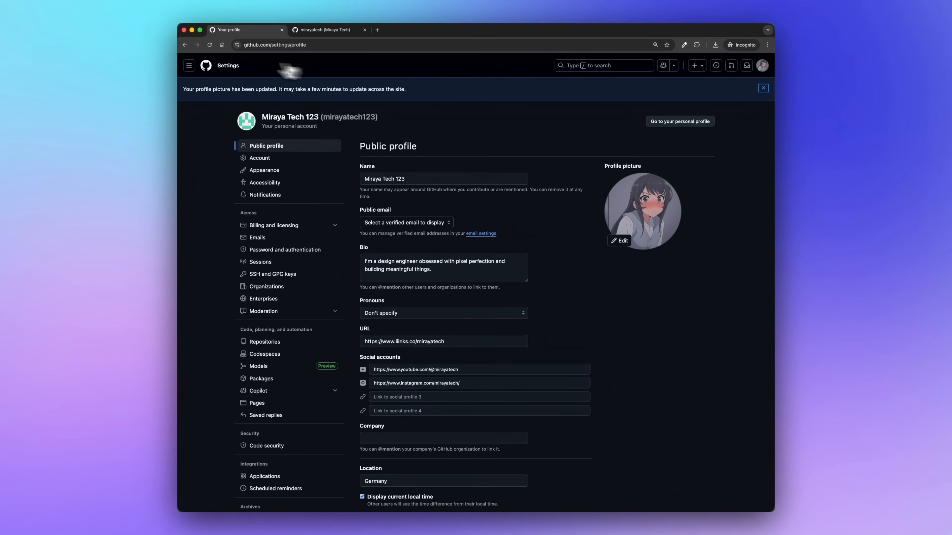
mouse_move(279, 195)
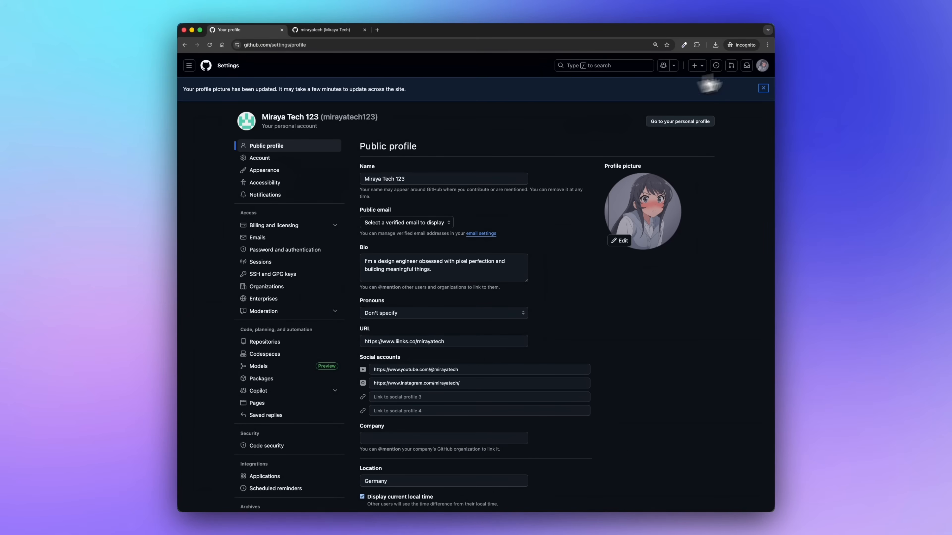
Return to the profile page from the avatar menu
click(762, 65)
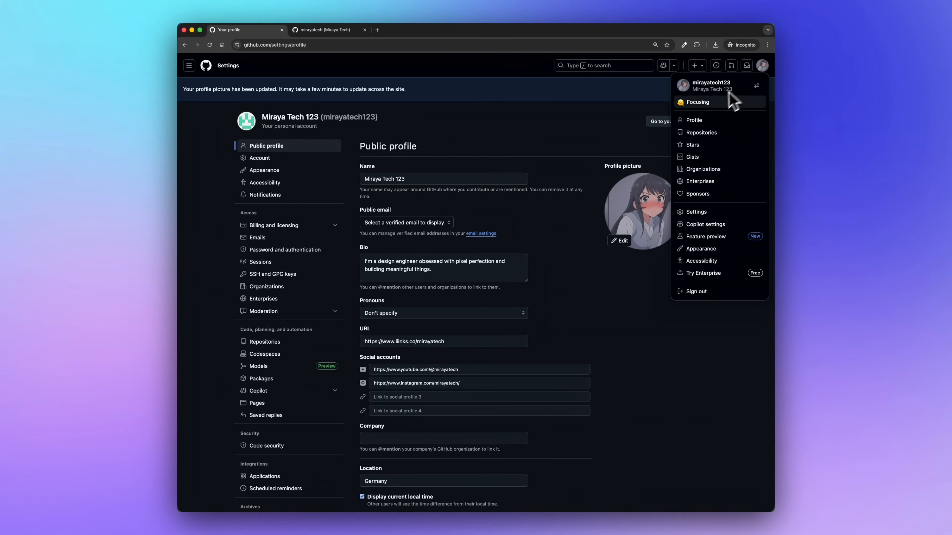
click(694, 120)
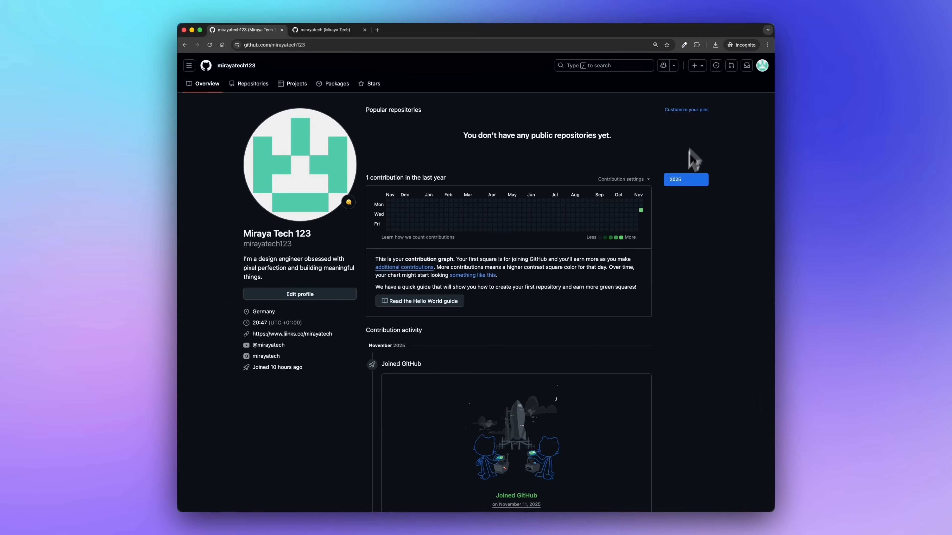